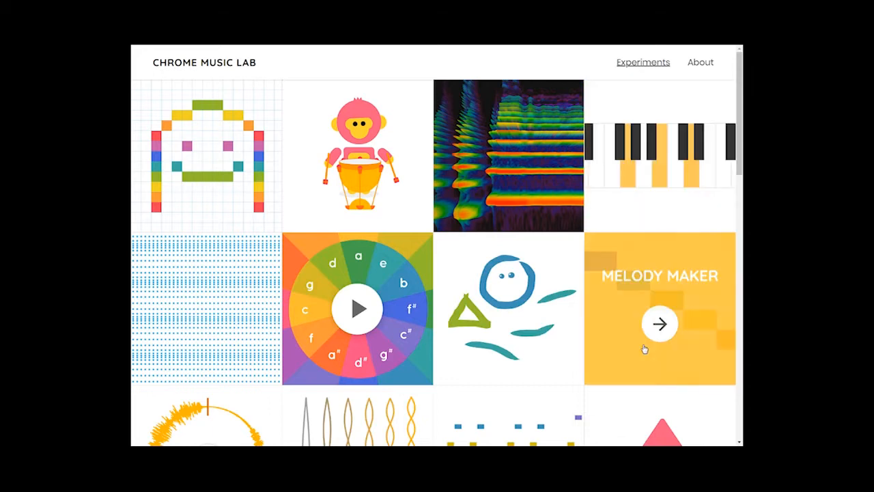
Step: Open Melody Maker from the Chrome Music Lab home page
click(660, 324)
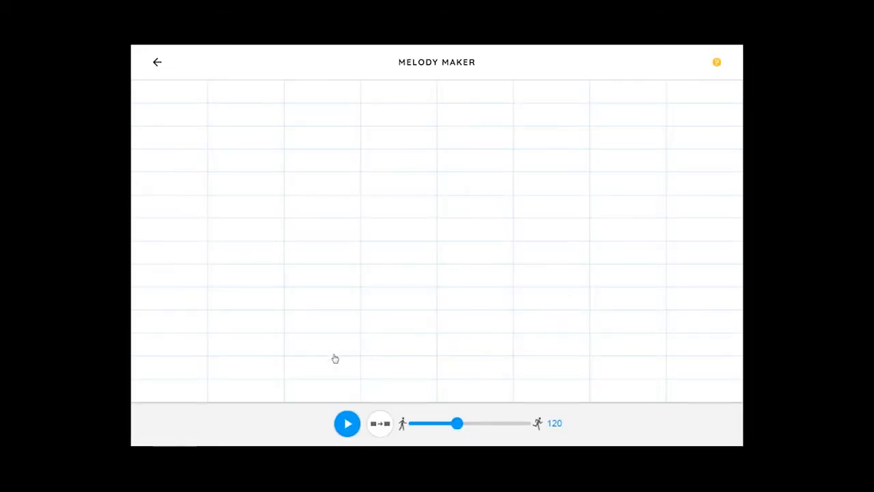
Step: Place colored note blocks rising from the lowest pitch and ending on a low note
click(246, 389)
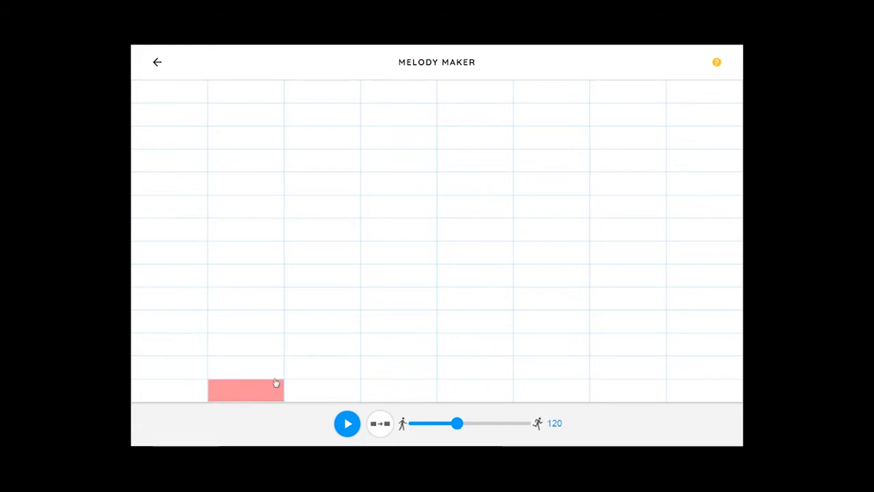
click(398, 343)
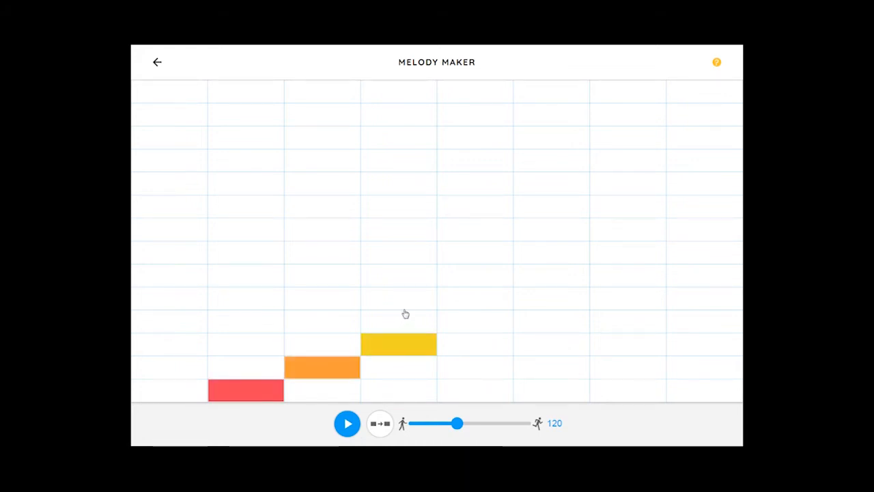
drag(398, 344, 398, 252)
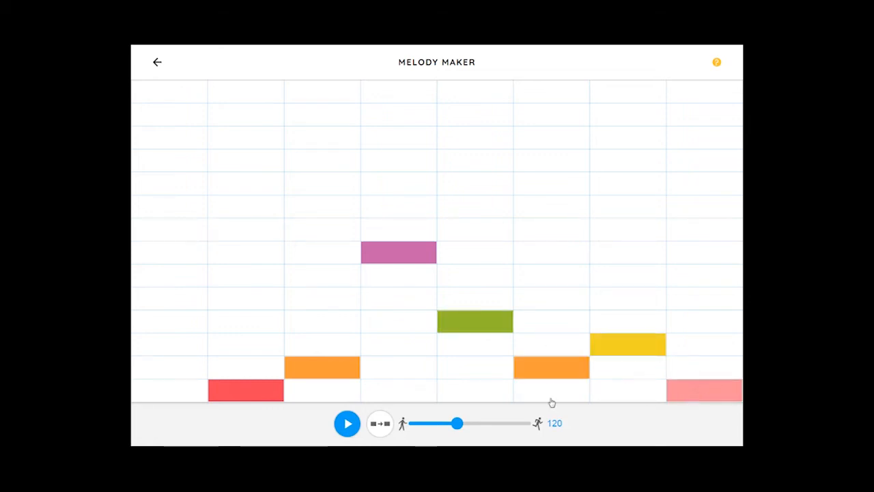
click(347, 423)
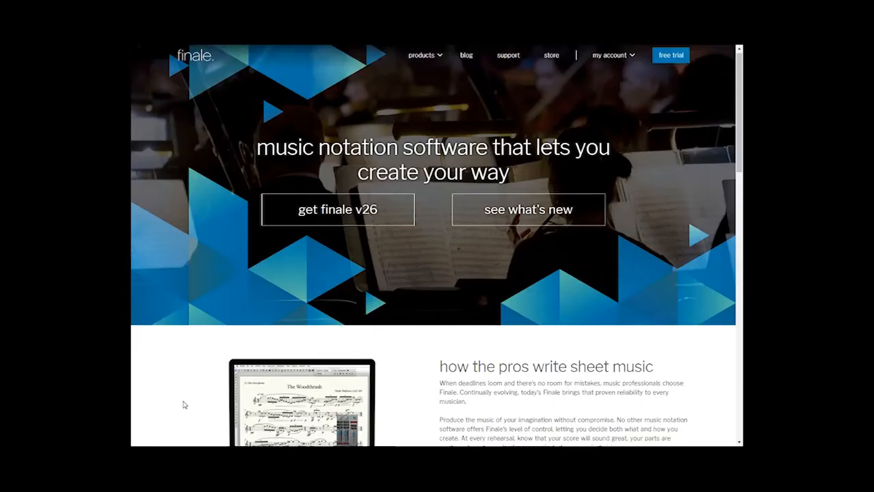
Step: Scroll the Finale homepage through features, pricing tiers and testimonials to the footer
scroll(down, 3)
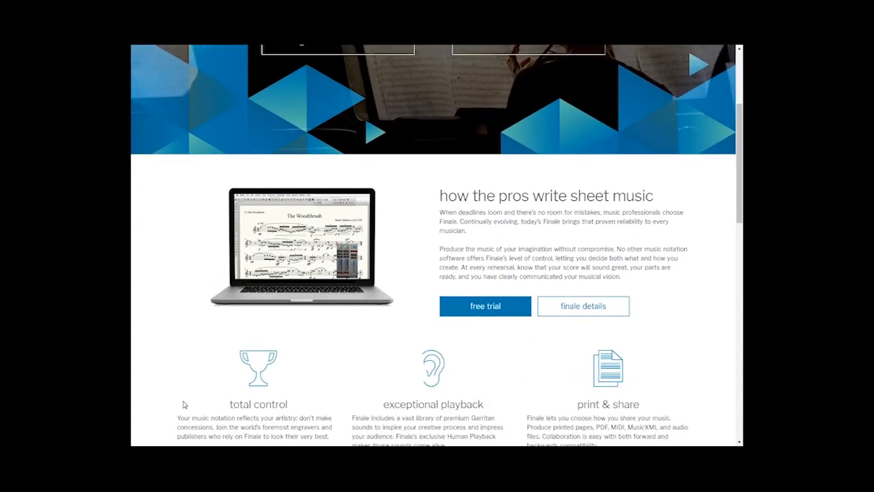
scroll(down, 3)
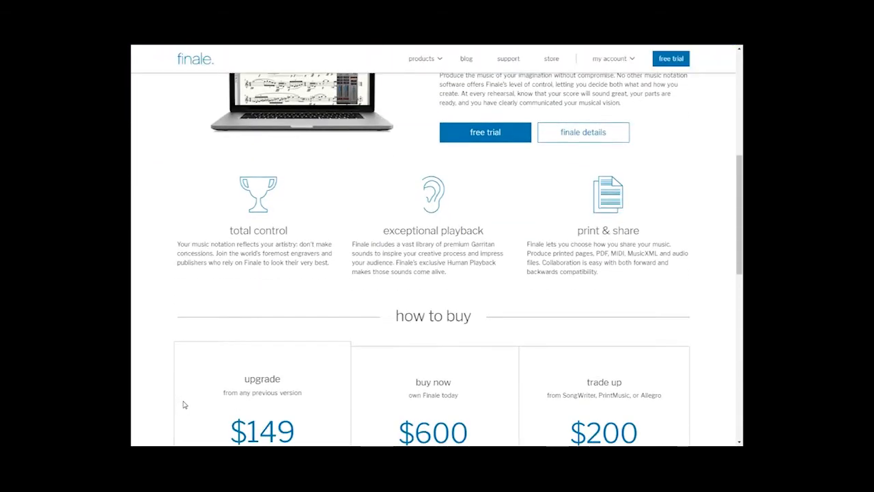
scroll(down, 3)
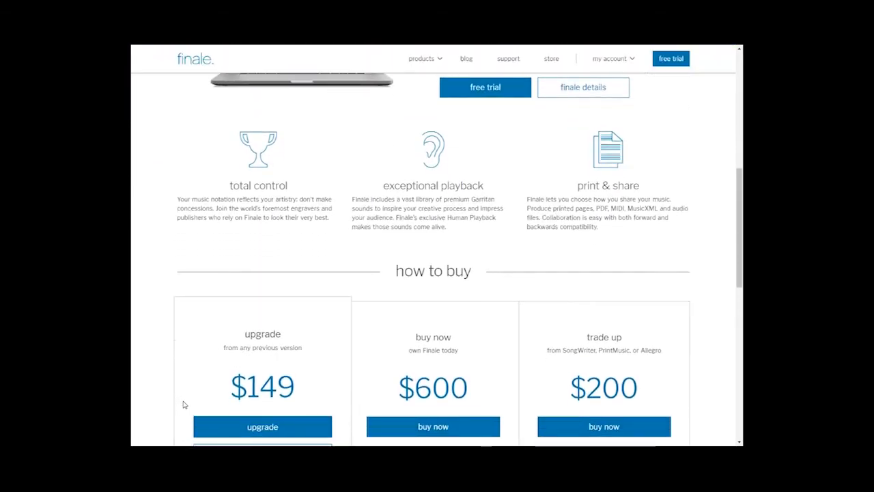
scroll(down, 3)
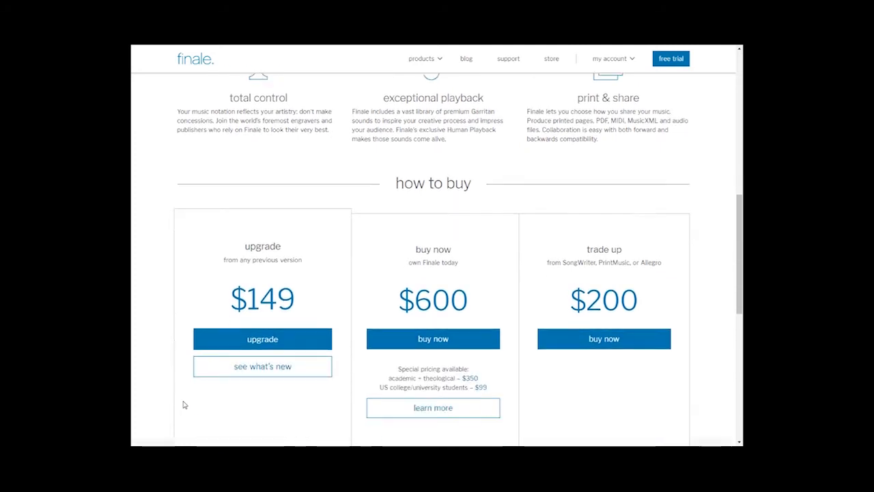
scroll(down, 3)
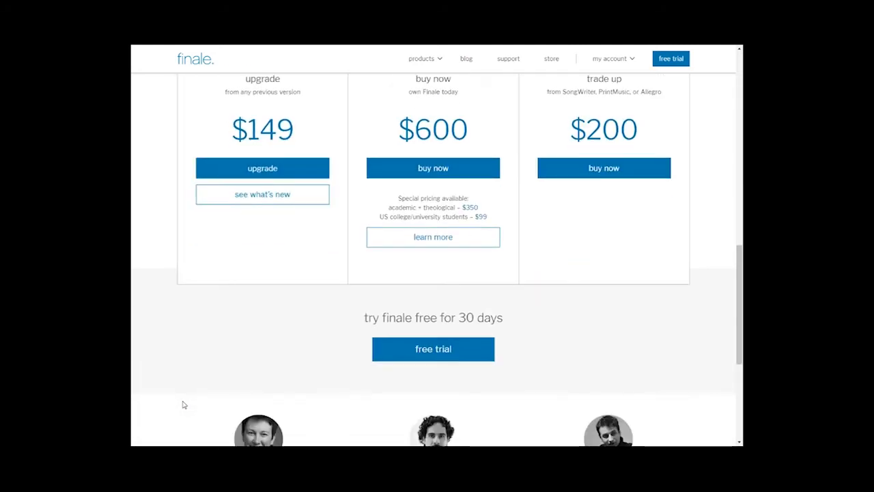
scroll(down, 3)
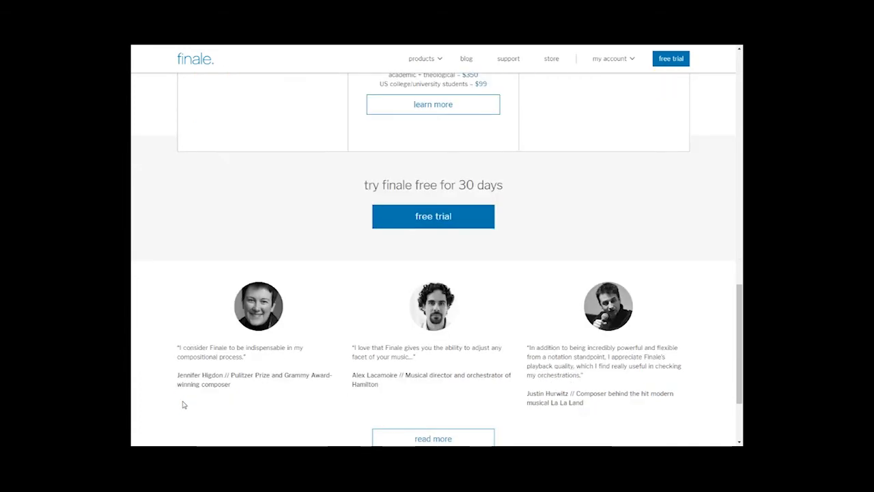
scroll(down, 3)
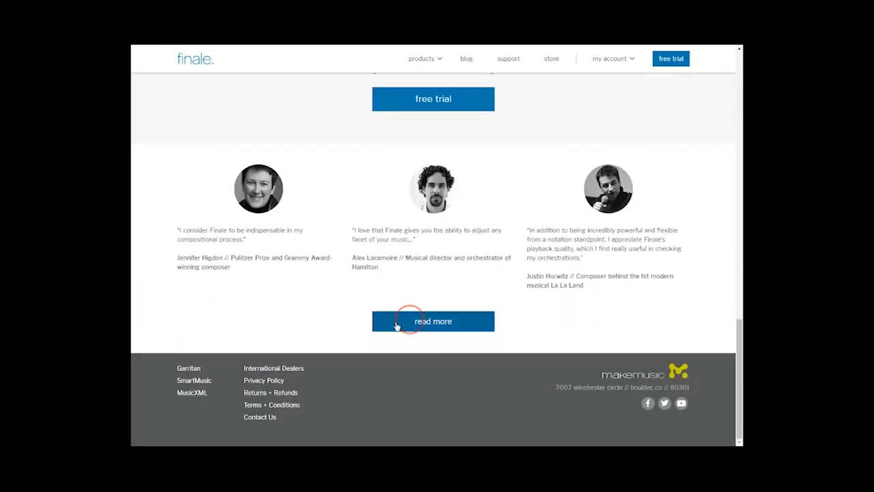
Step: Open the full testimonials page and scroll past the 30-day trial into more quotes
click(433, 322)
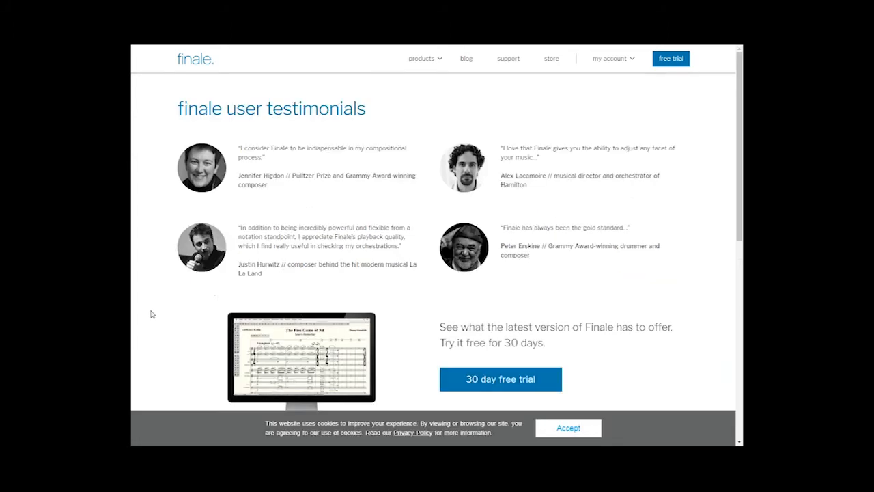
scroll(down, 3)
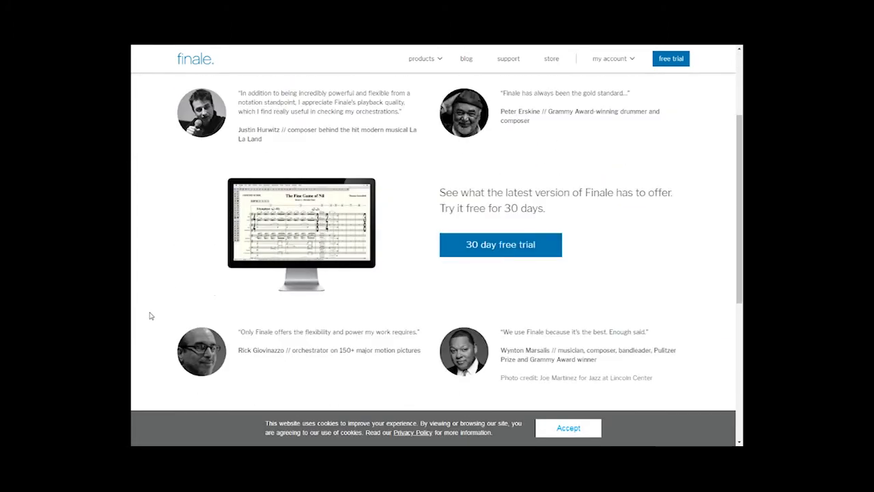
scroll(down, 3)
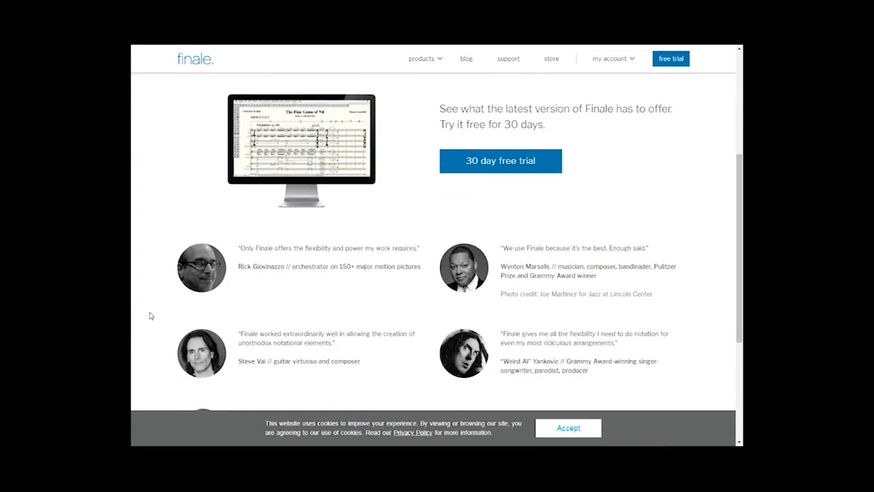
scroll(down, 3)
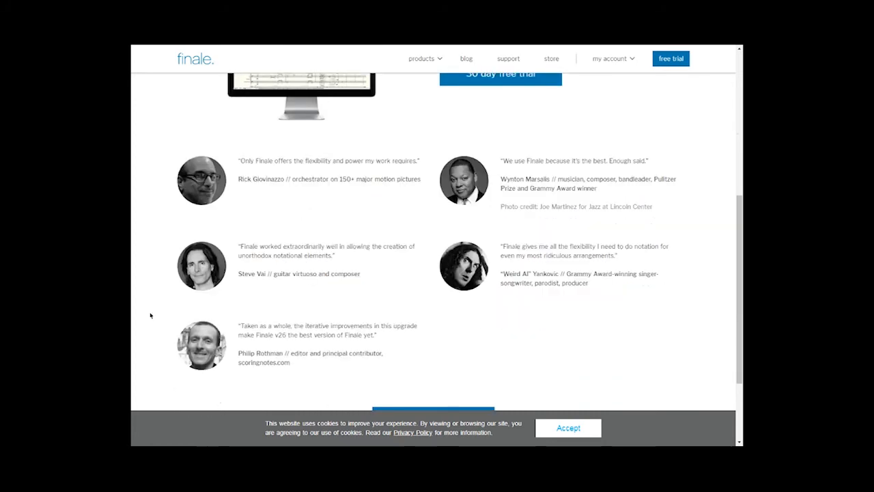
mouse_move(335, 127)
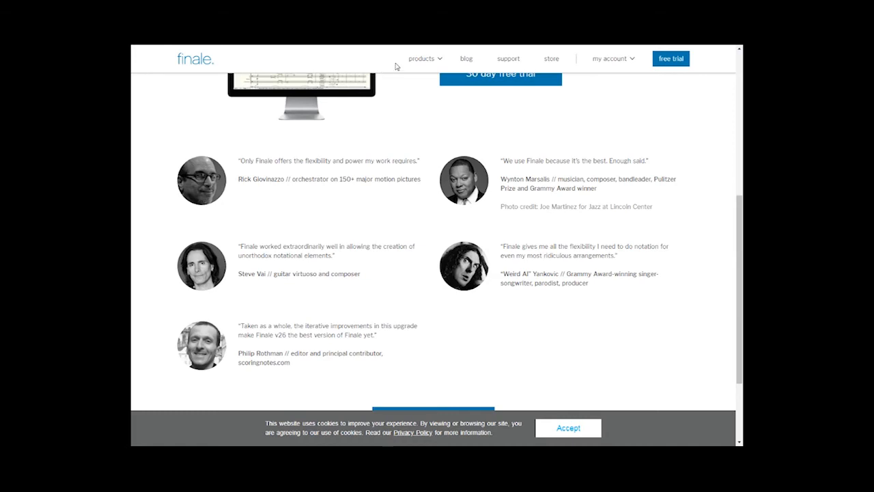
Step: Open the products page and scroll through Finale, PrintMusic and free NotePad
click(422, 58)
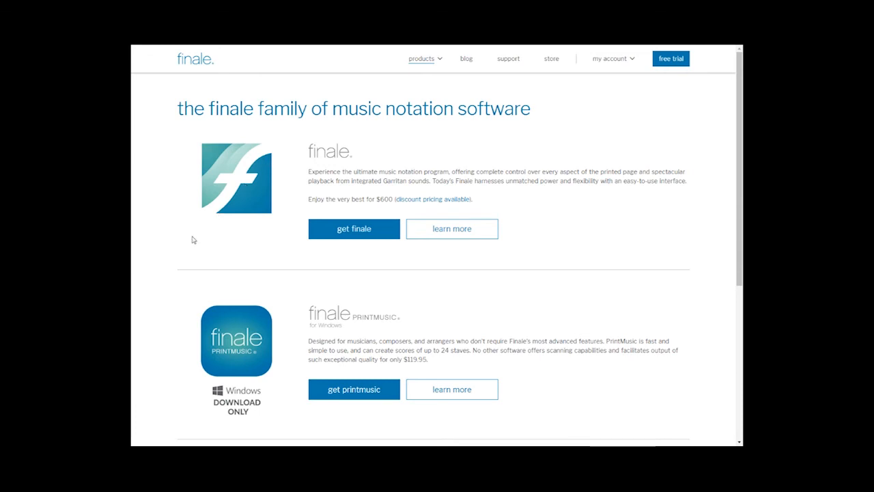
mouse_move(157, 370)
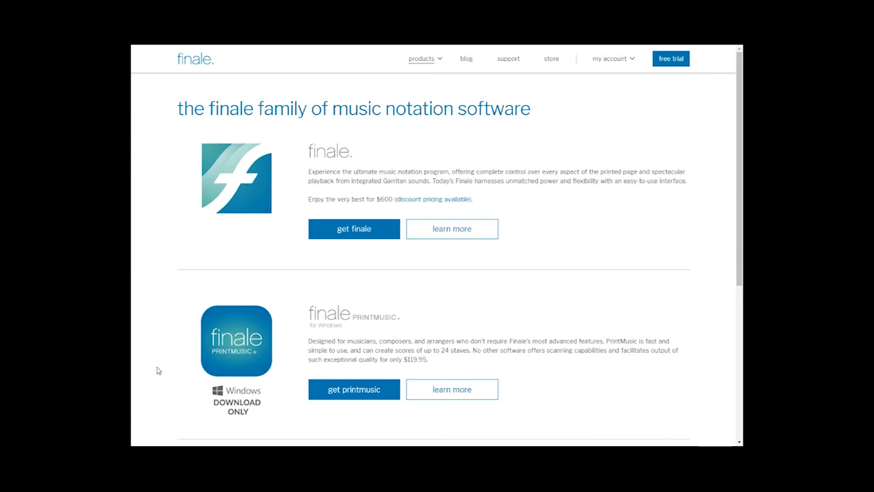
scroll(down, 3)
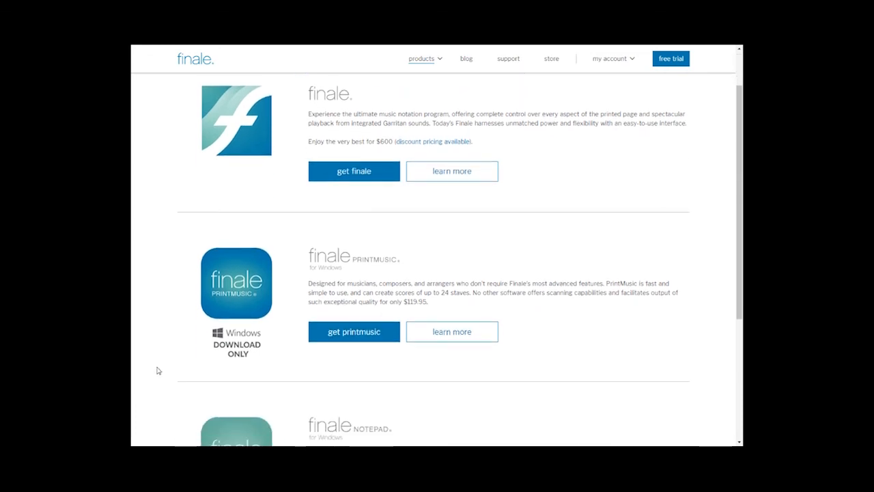
scroll(down, 3)
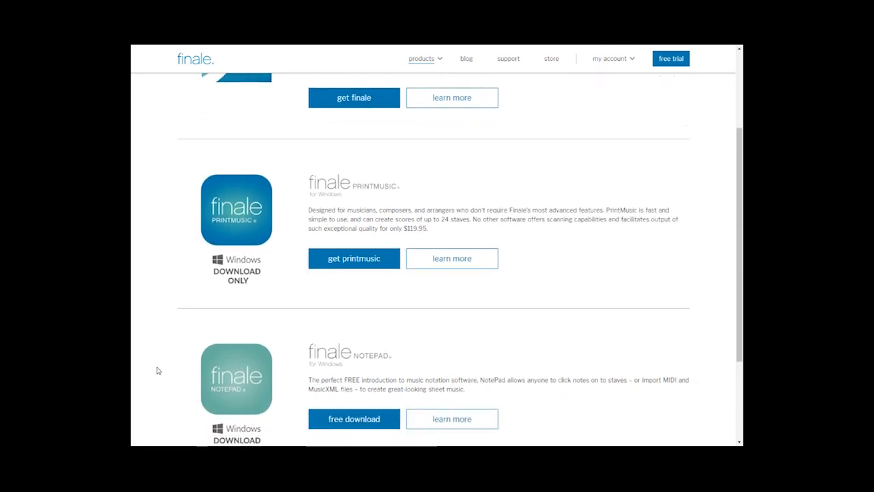
scroll(down, 3)
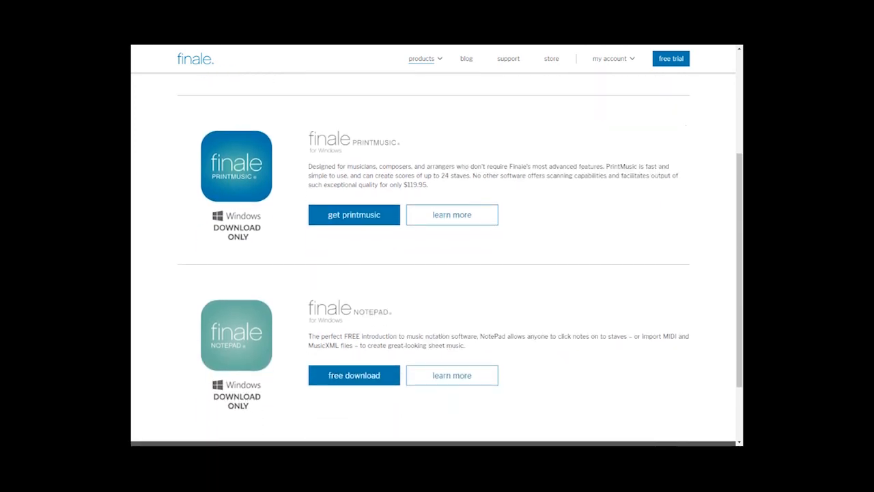